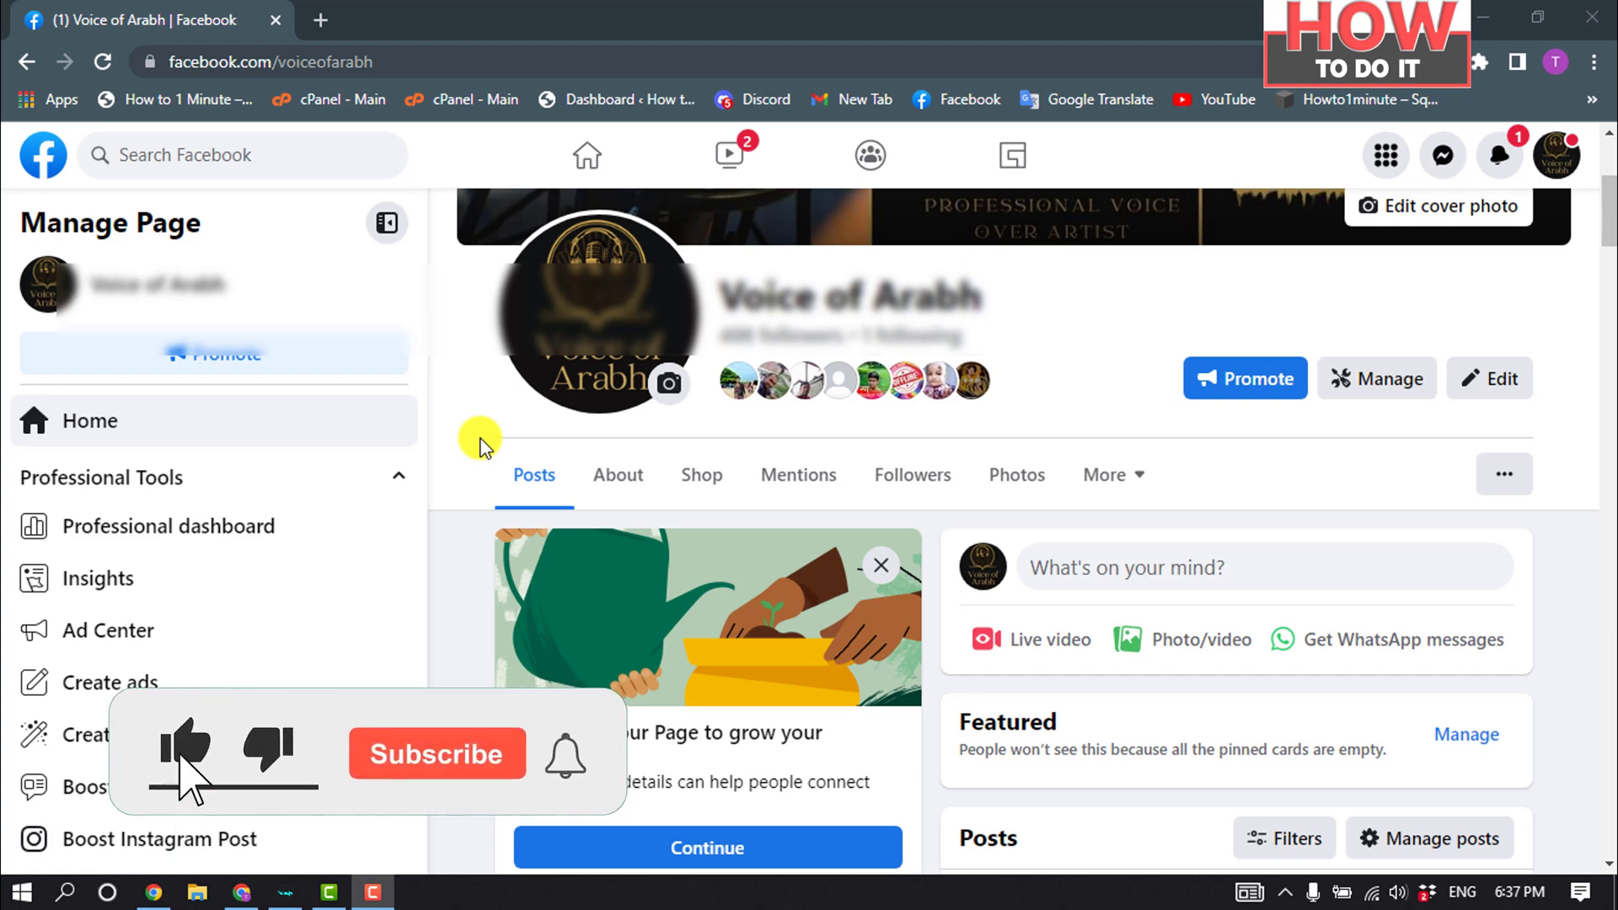
Open Live Producer from the Voice of Arabh page's 'Live video' composer option
left_click(438, 753)
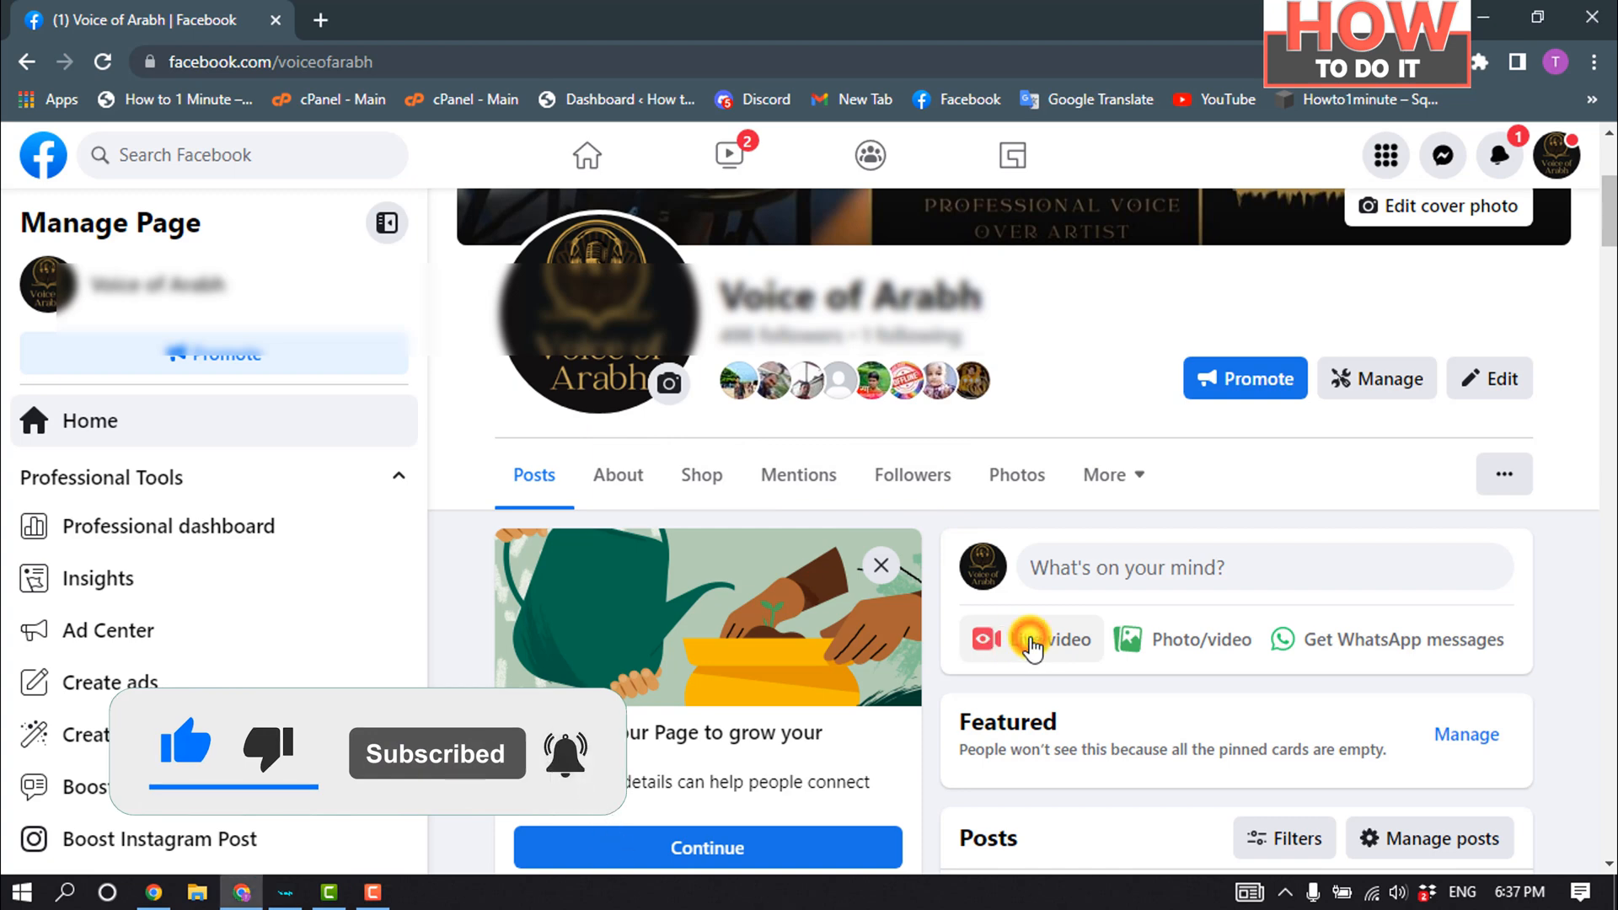
left_click(986, 640)
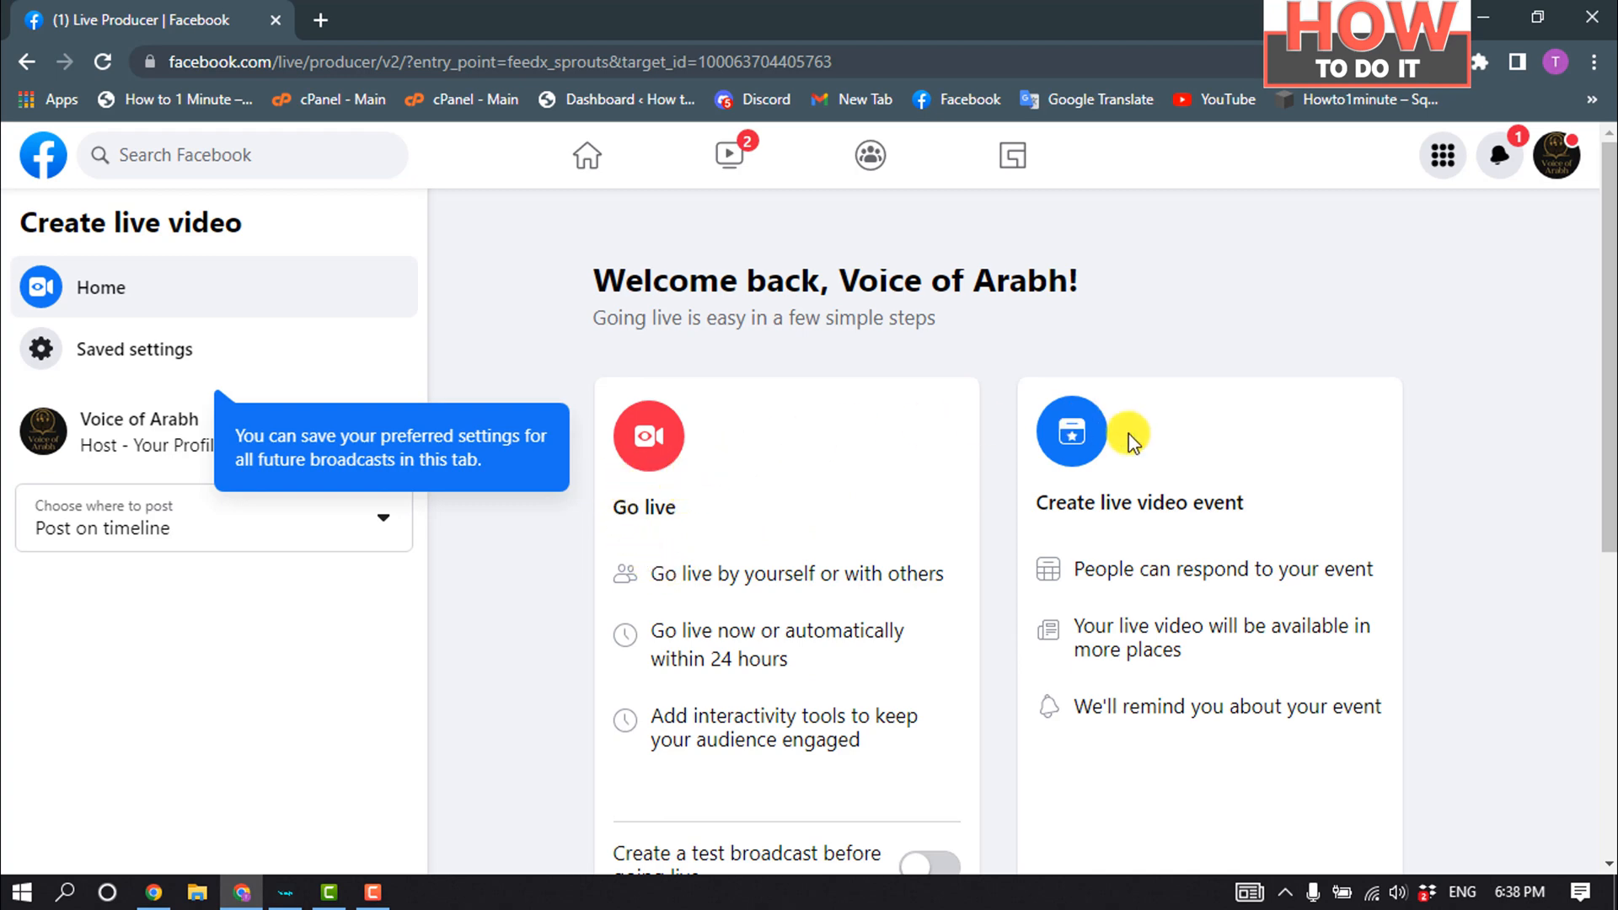
mouse_move(1178, 461)
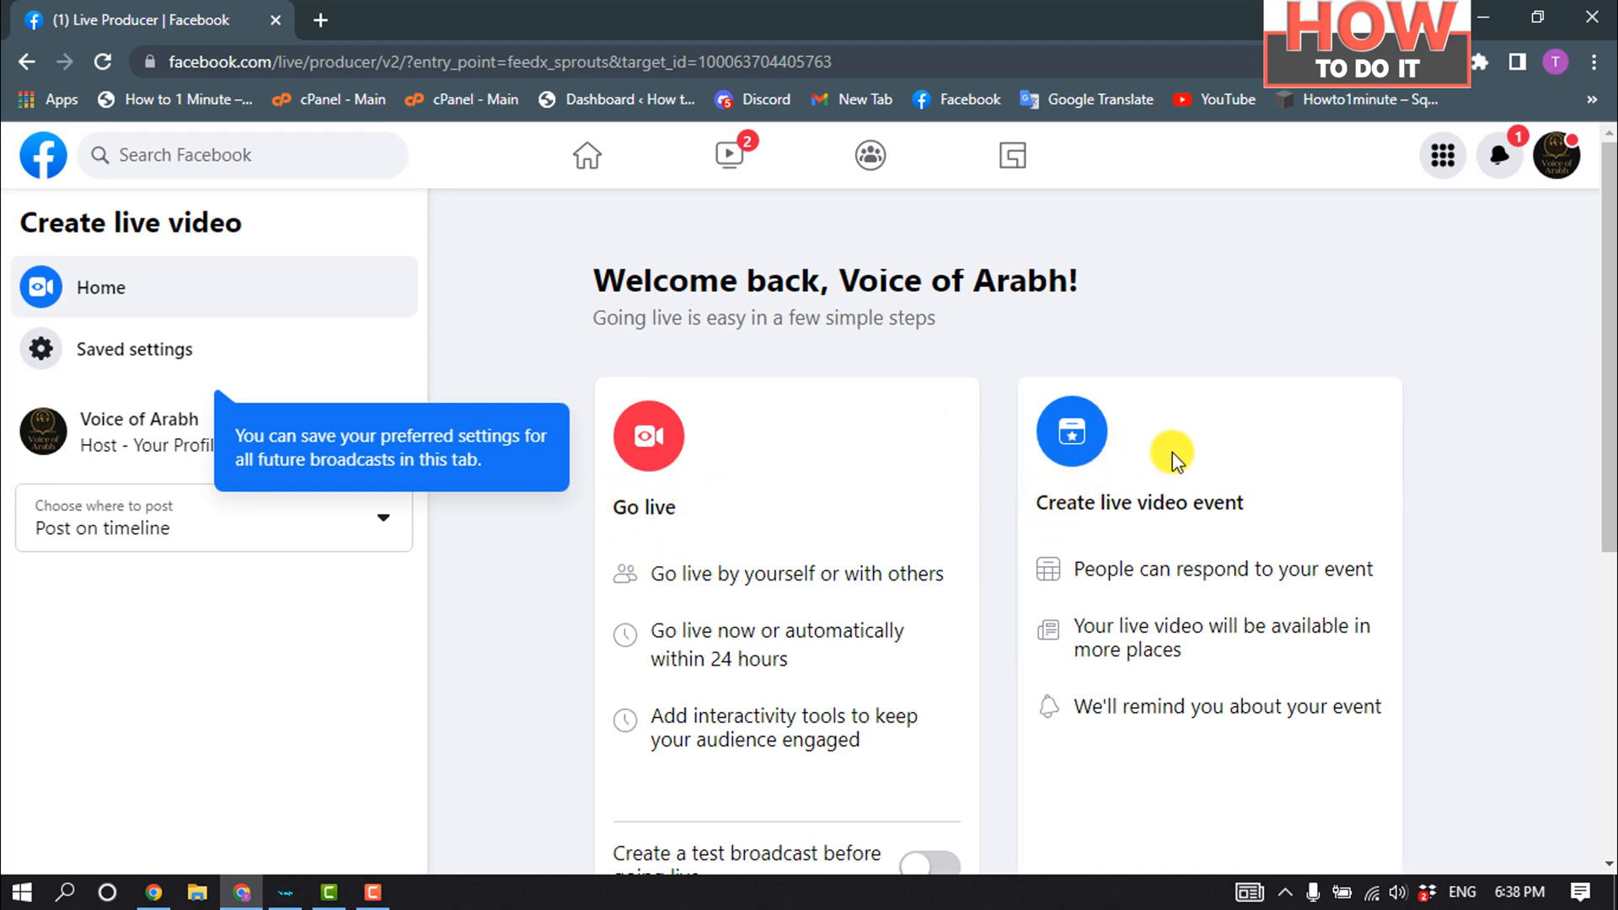
Select the Go live card to open stream setup with video source options
scroll("down", 3)
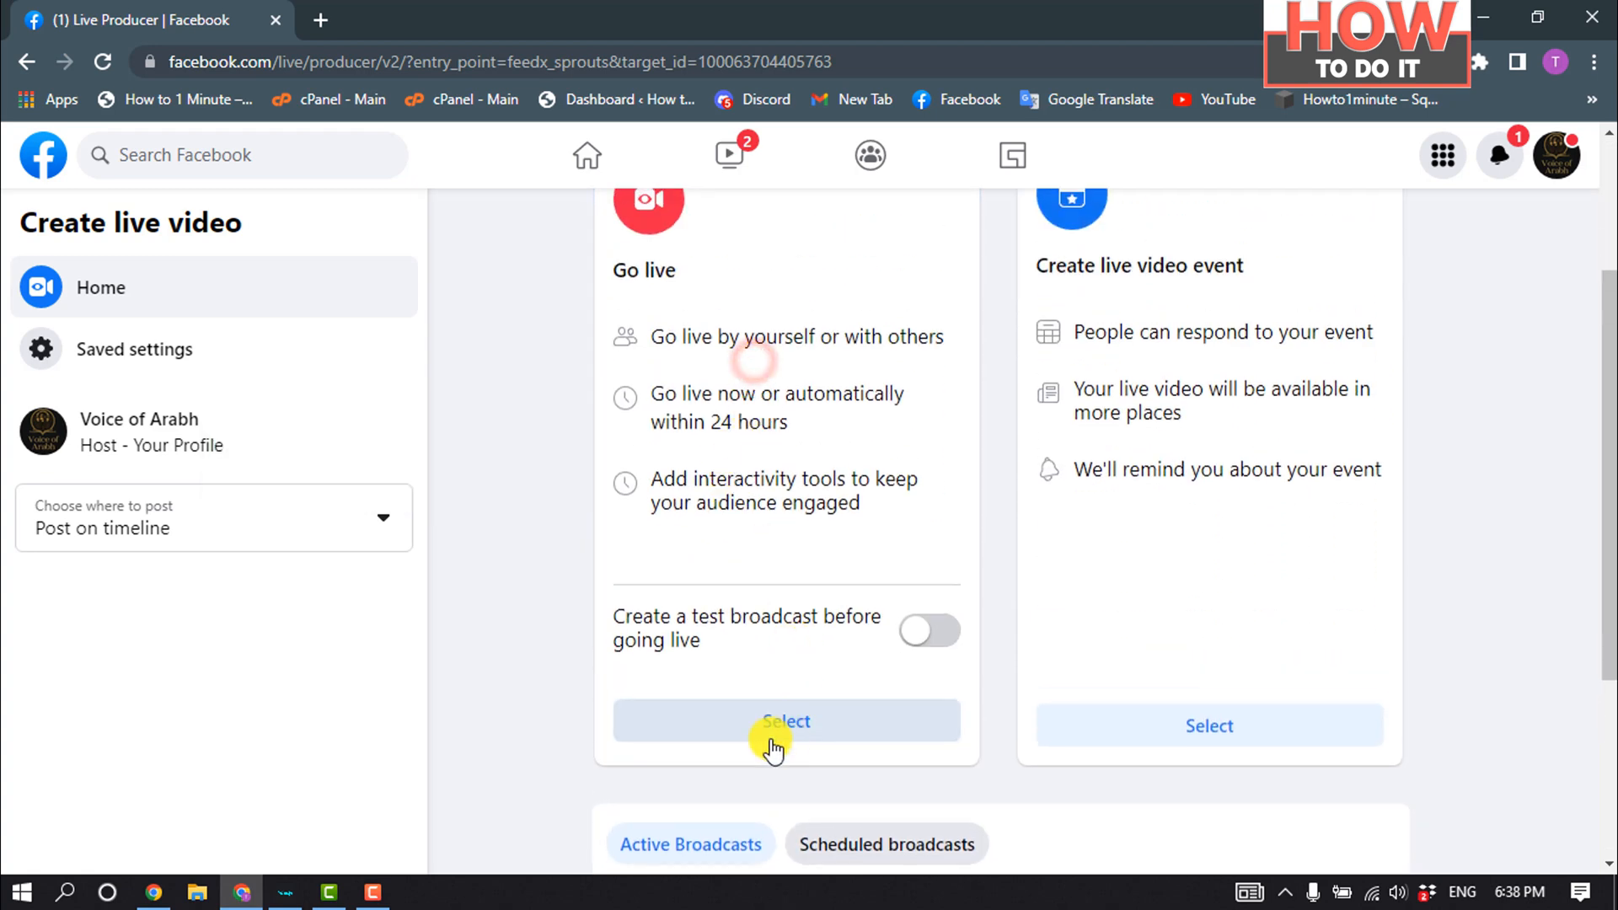
left_click(786, 723)
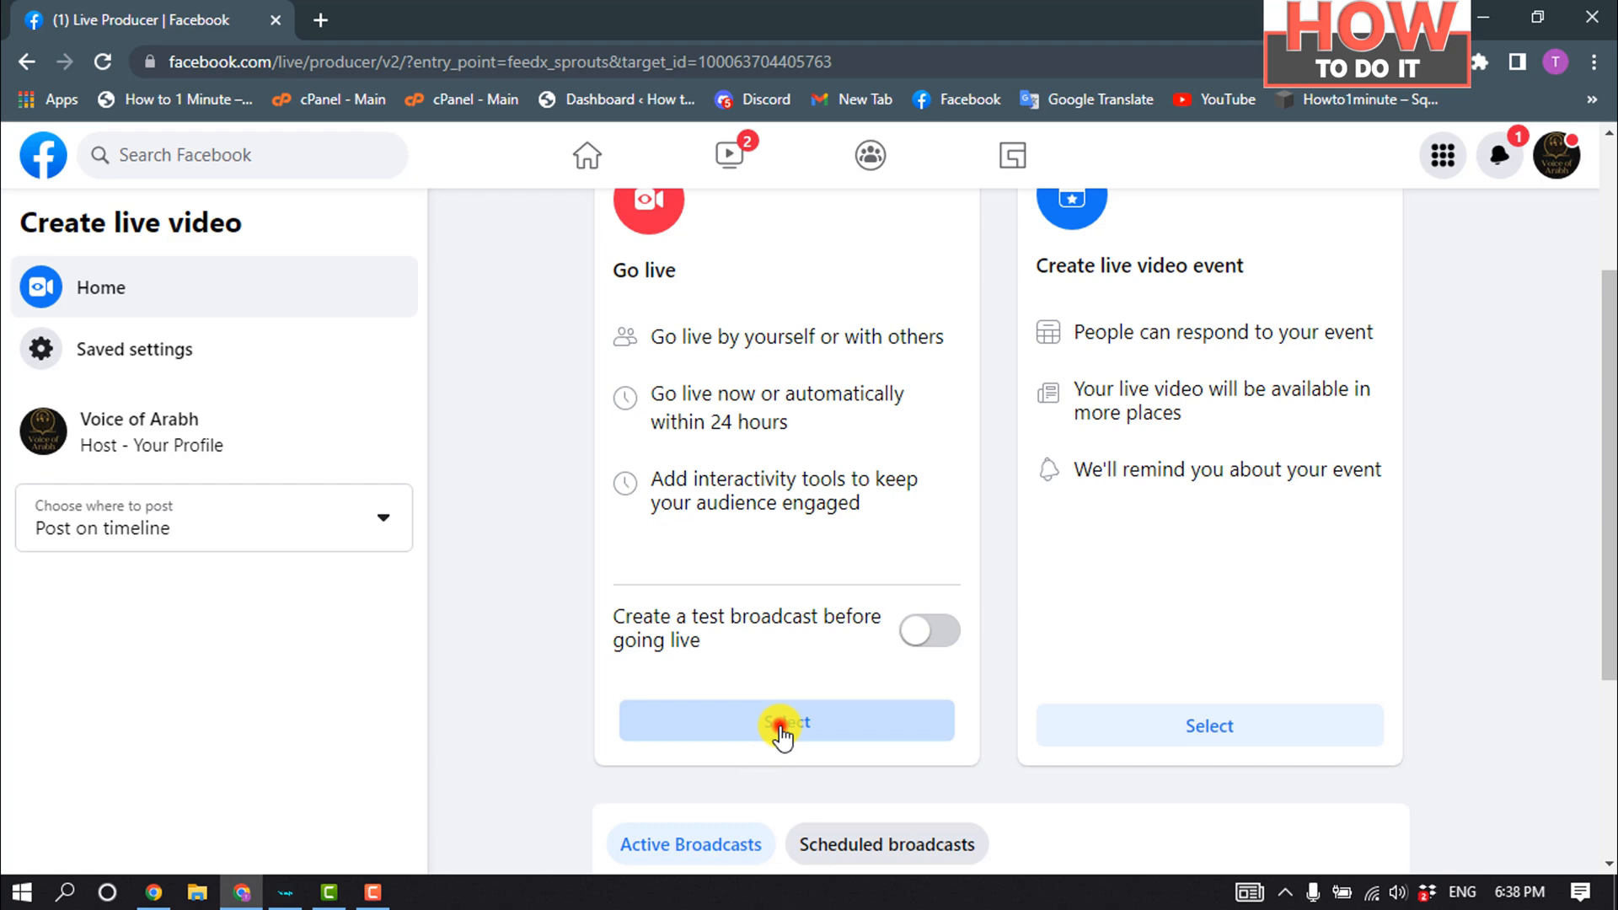
left_click(786, 721)
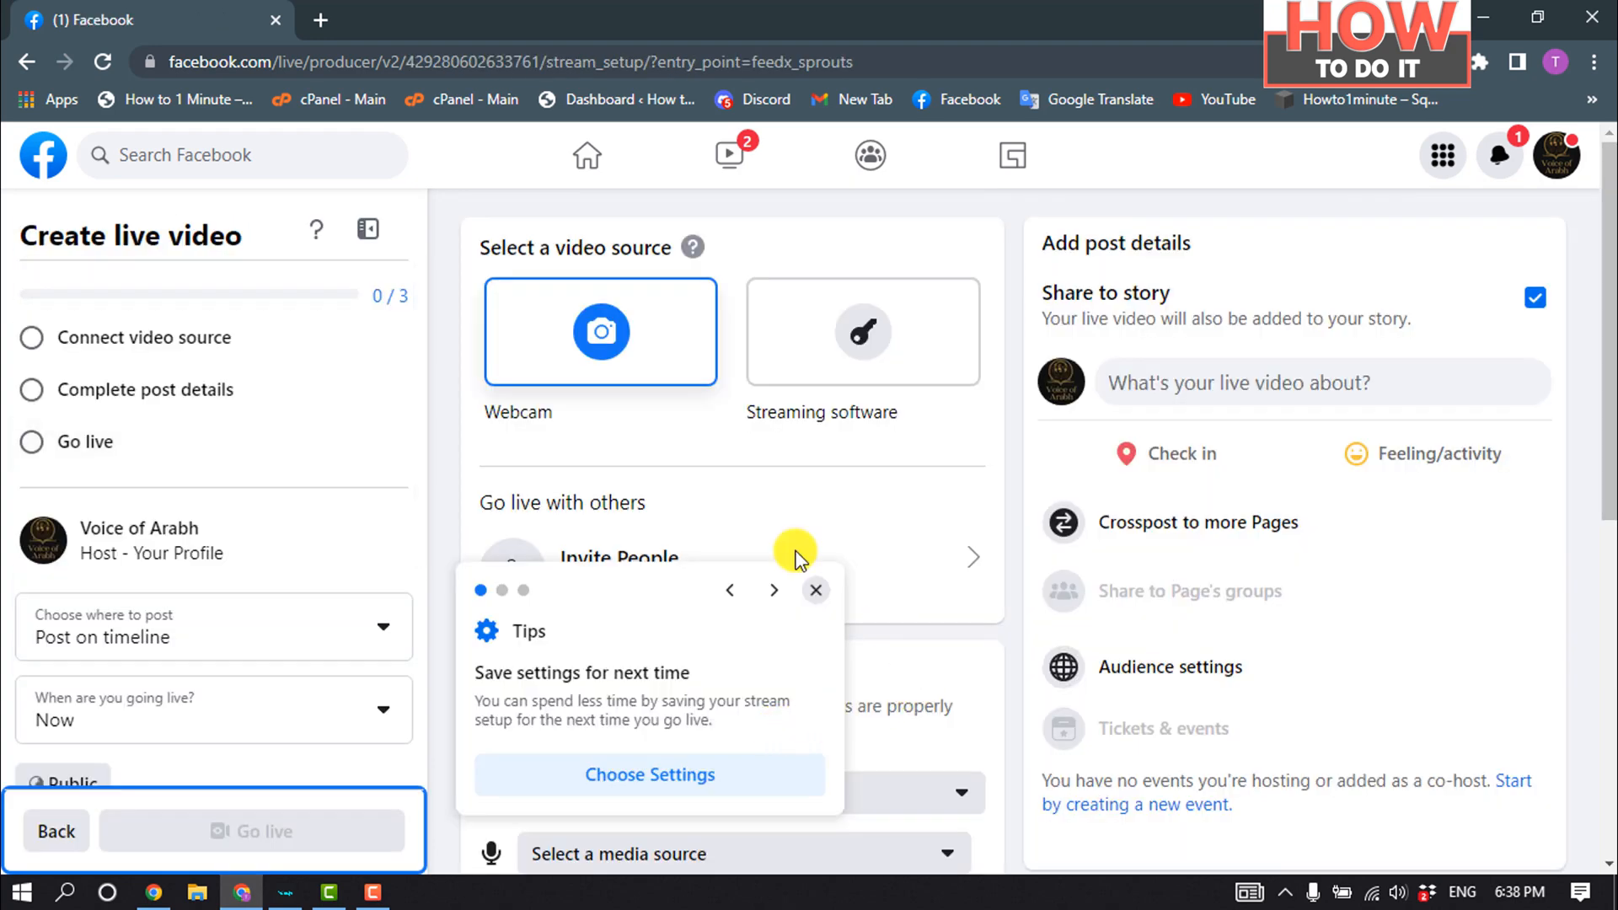
mouse_move(835, 336)
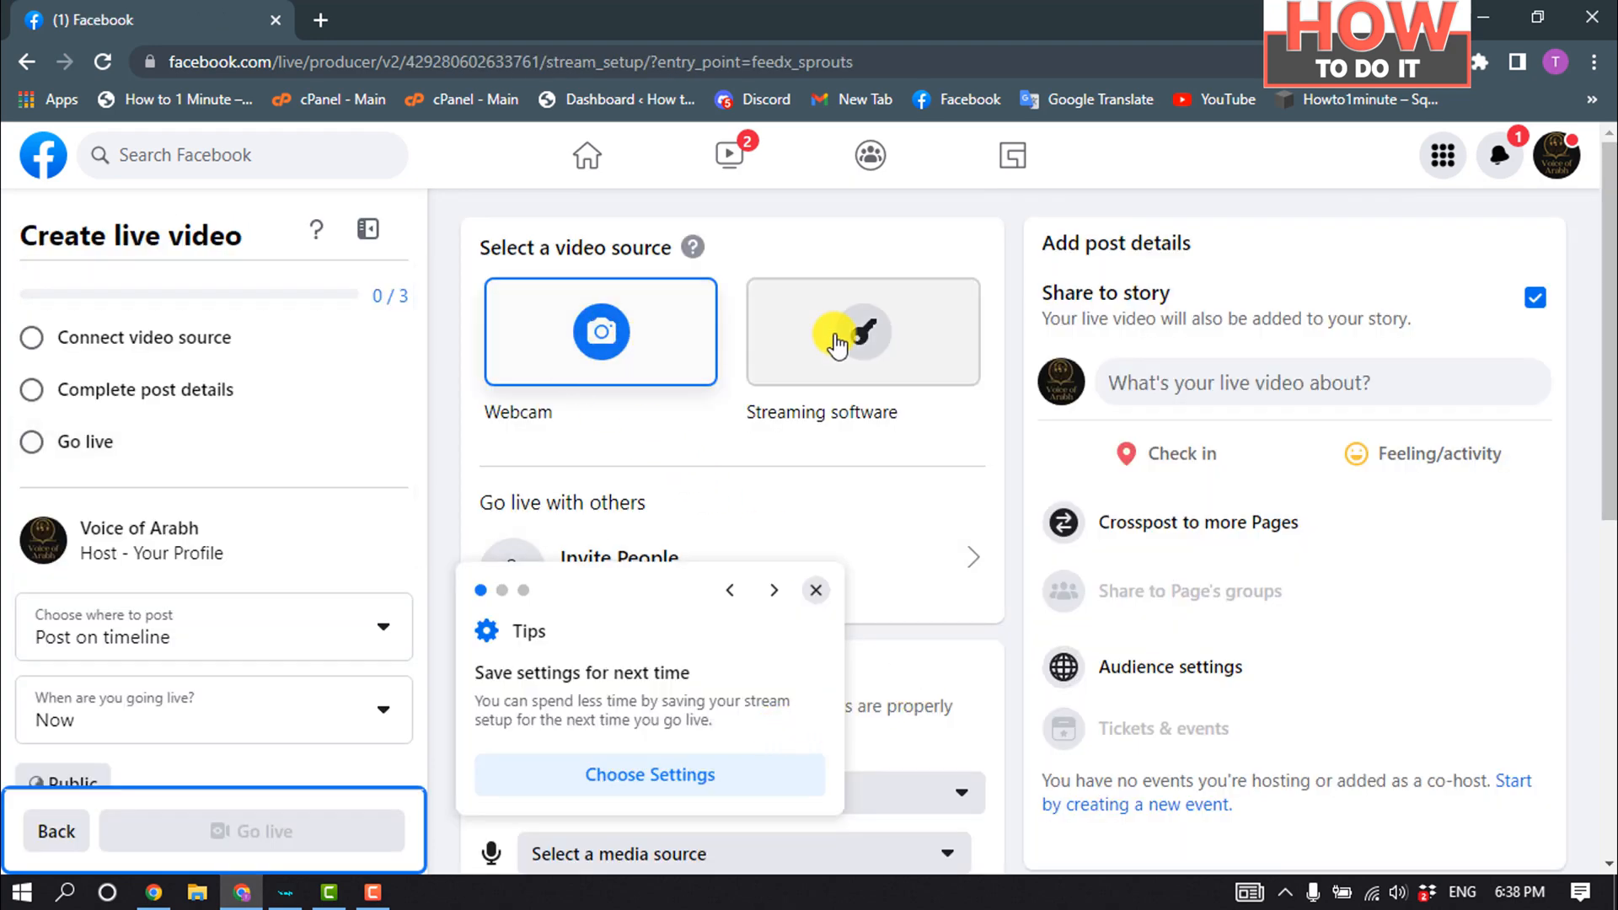
Choose Webcam as the video source and allow camera and microphone access
left_click(601, 332)
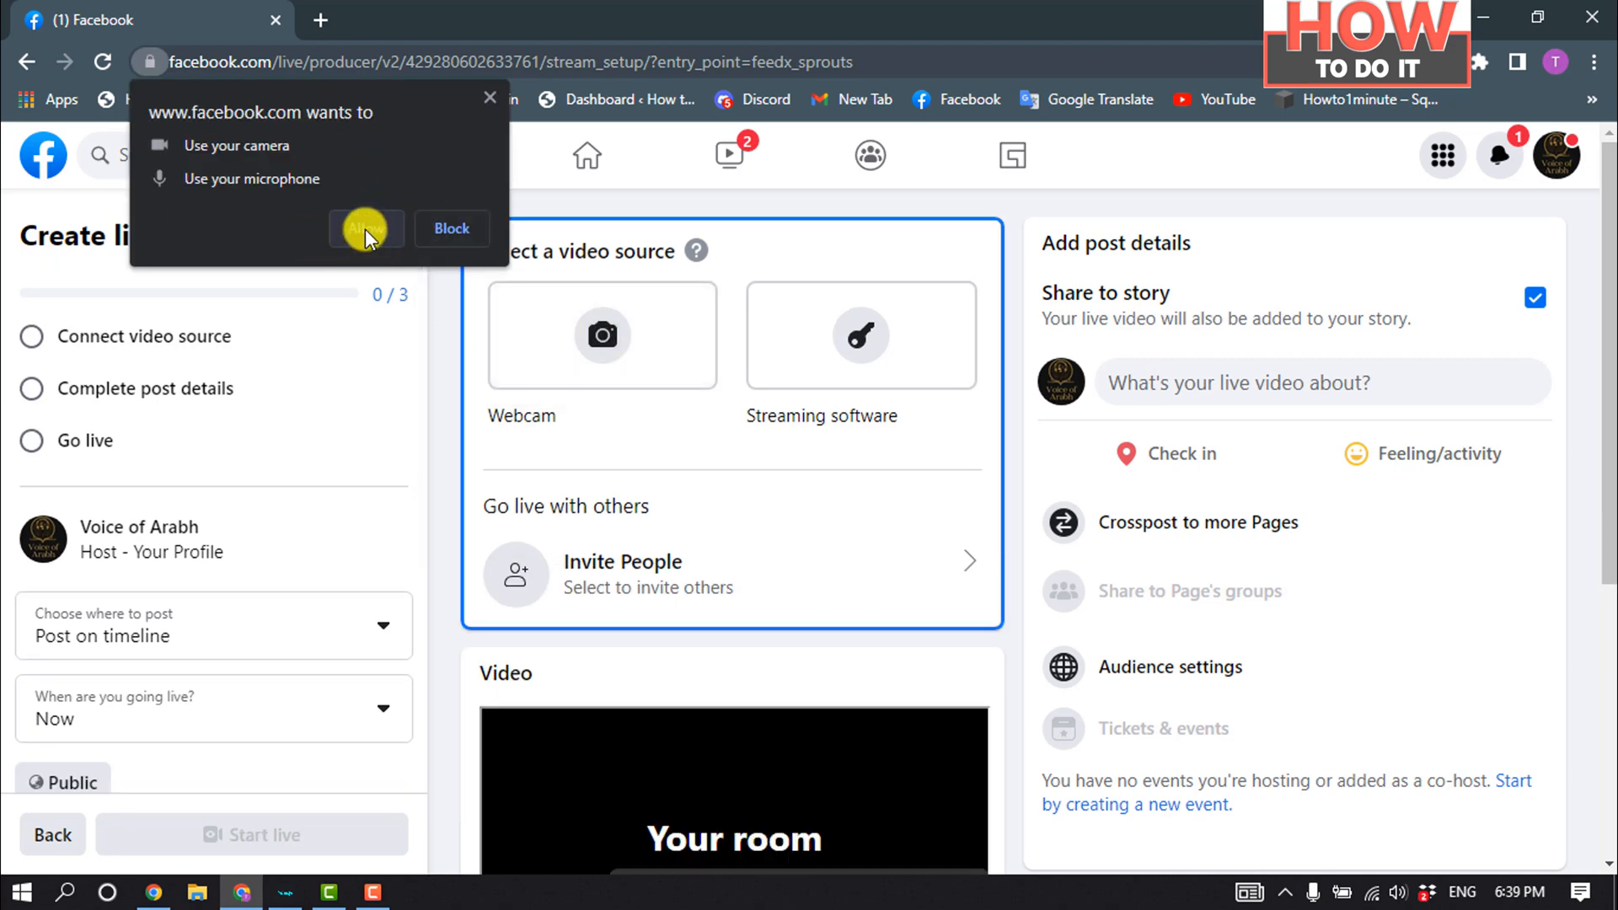
left_click(365, 229)
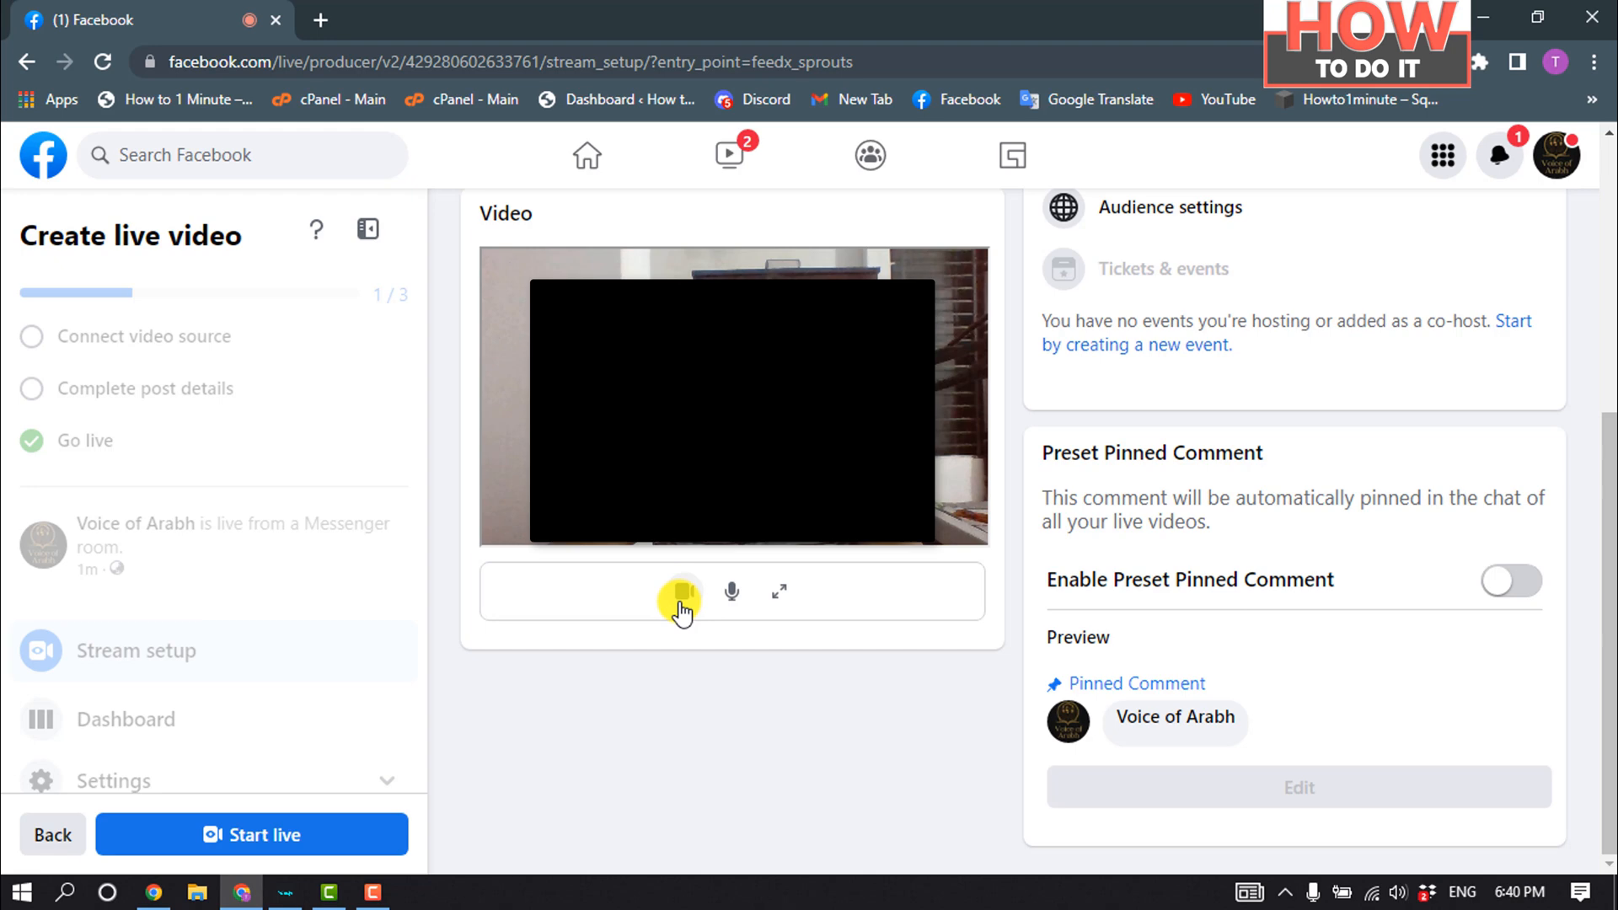
mouse_move(732, 595)
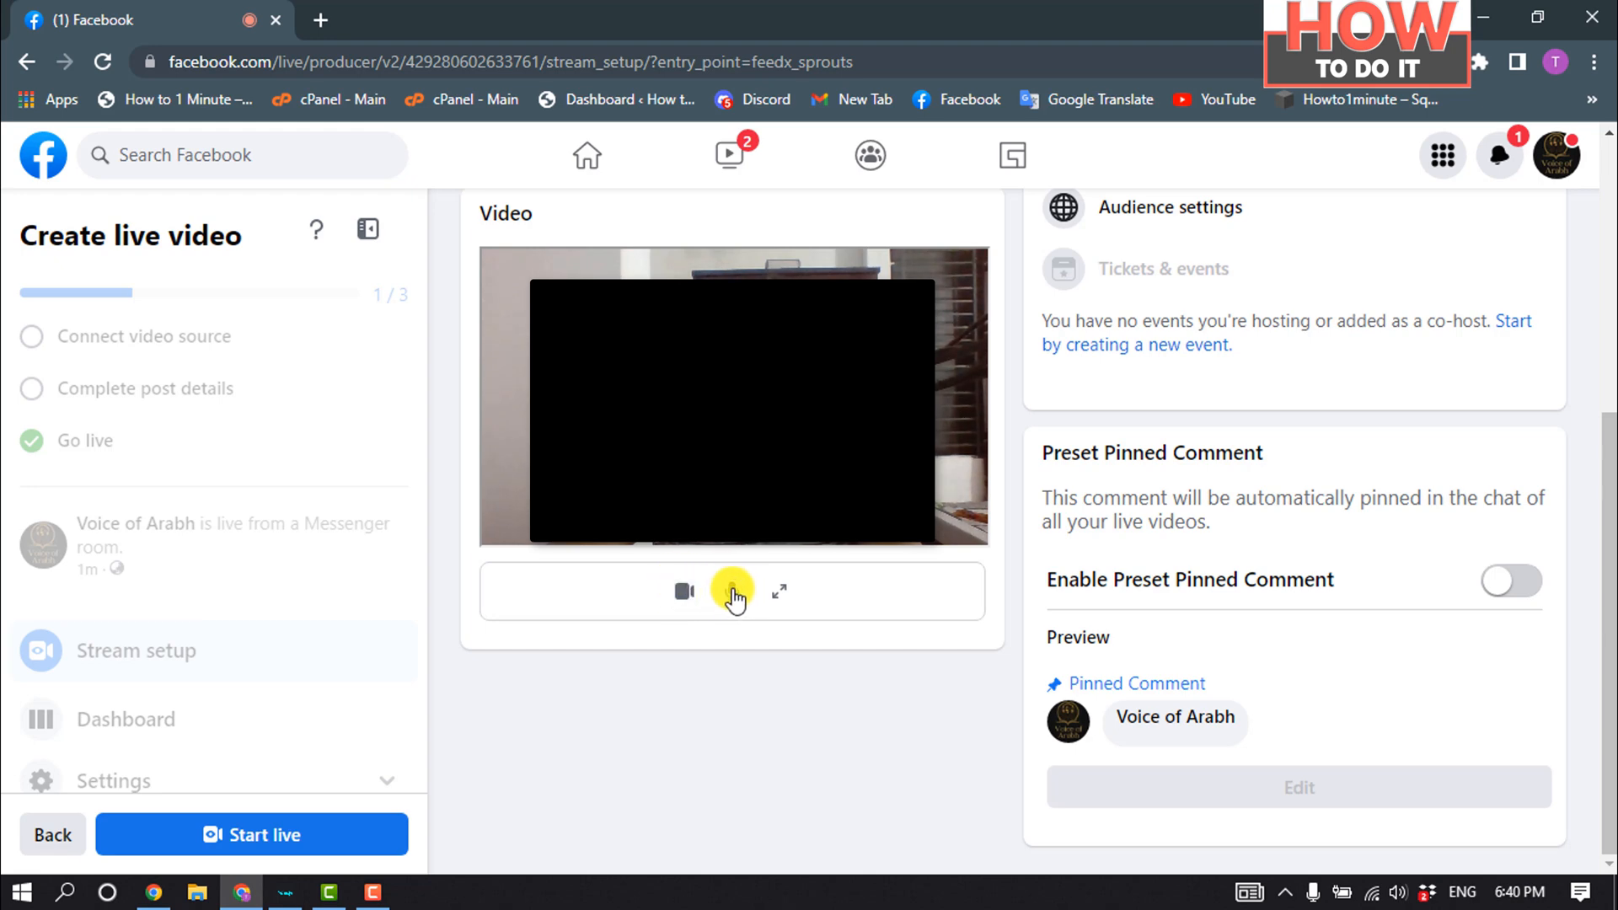